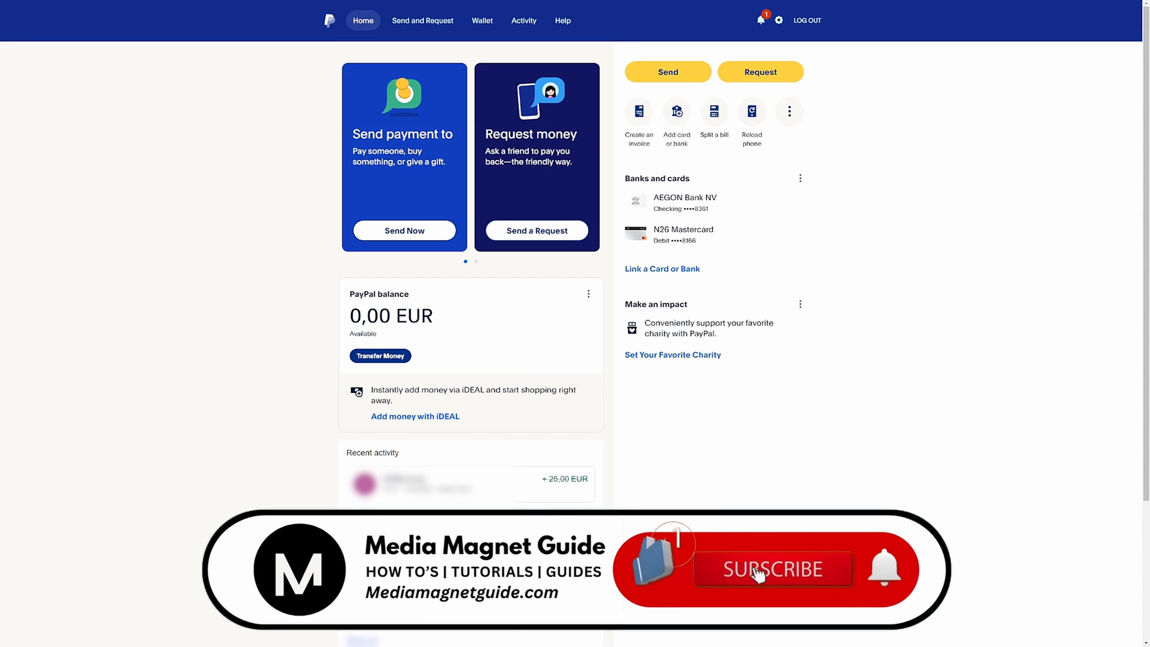
Go to the account Settings gear and switch to the Security section
click(774, 570)
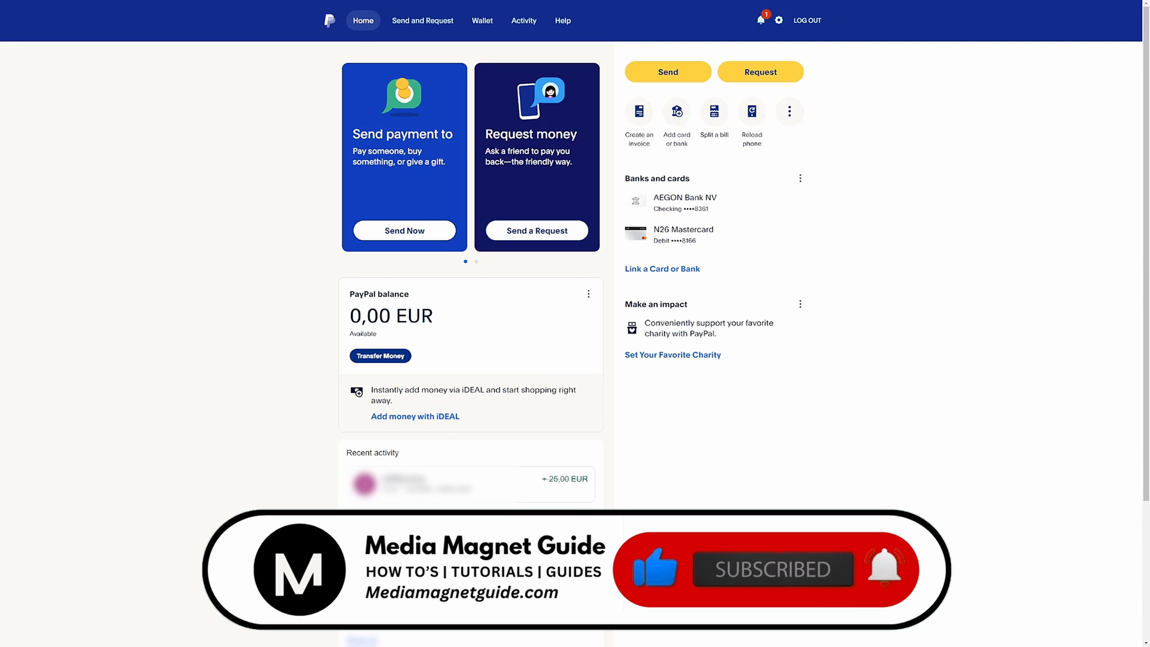
mouse_move(780, 24)
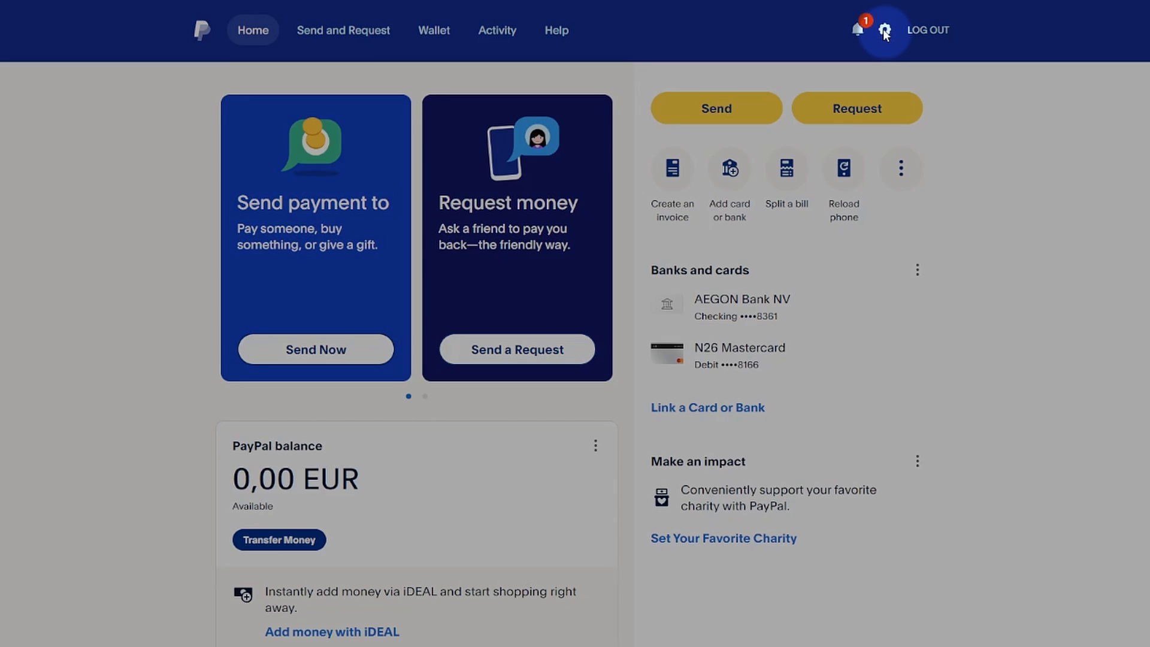
click(885, 30)
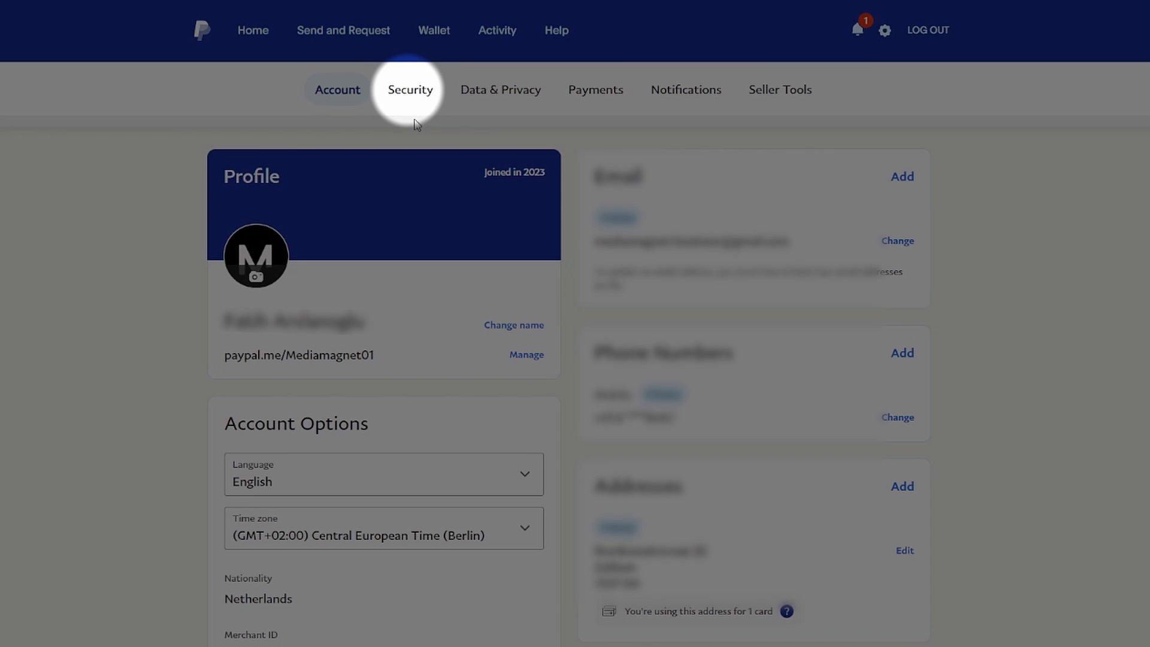
click(410, 90)
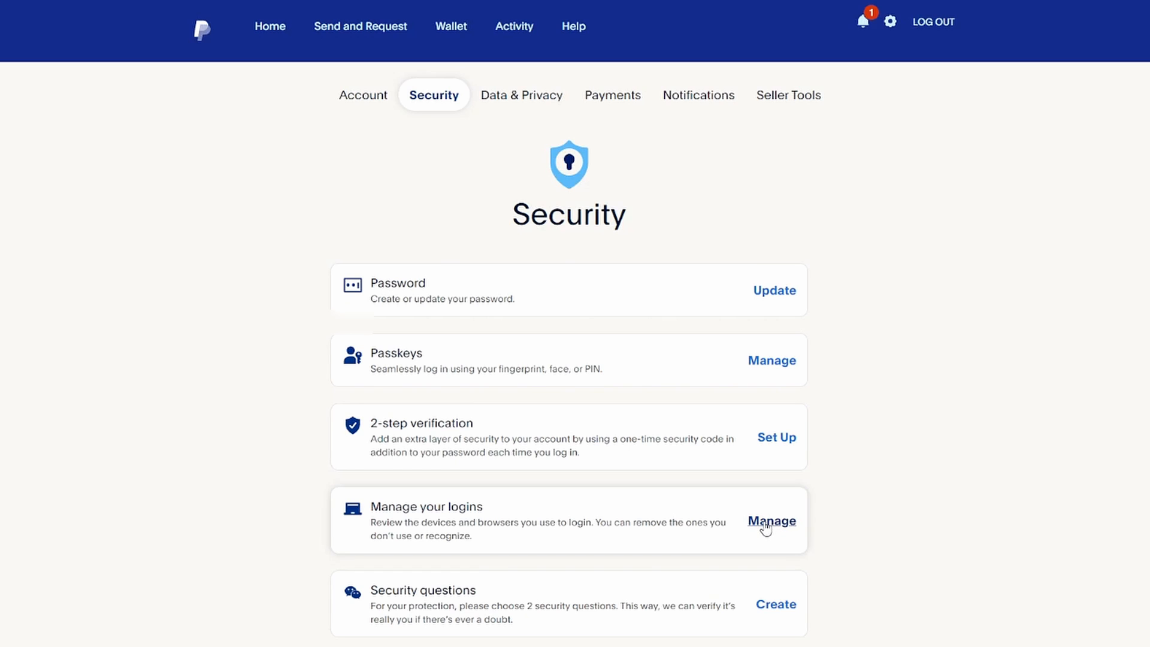
Manage your logins to bring up the Your devices list
click(771, 521)
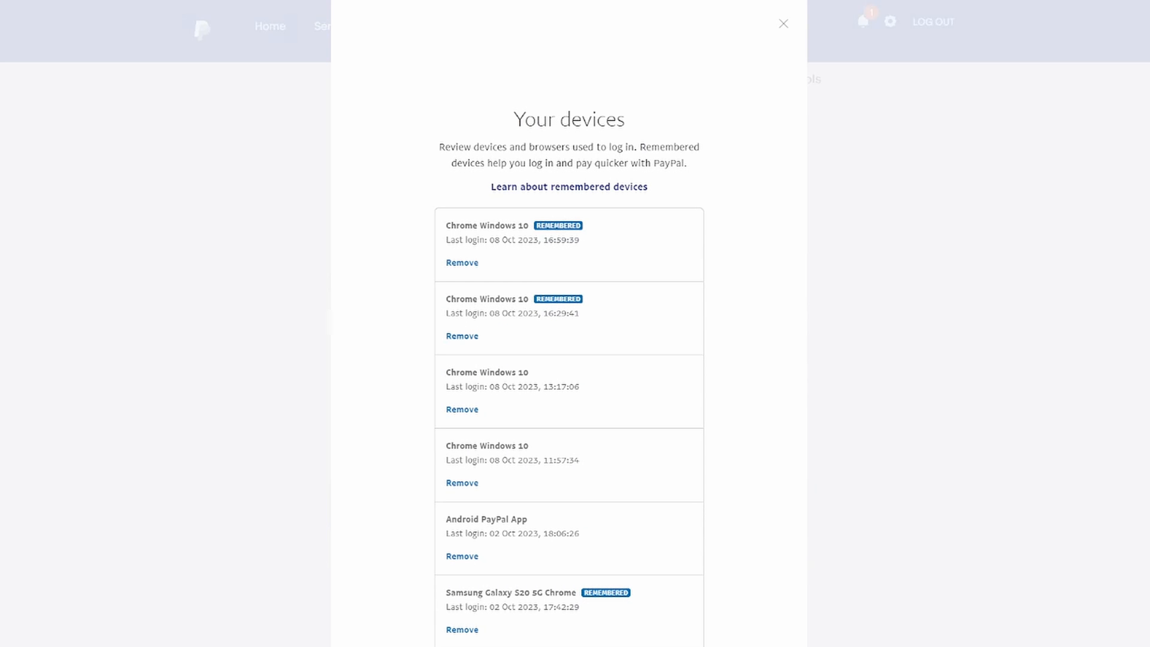
Remove the Samsung Galaxy S20 5G Chrome and Android PayPal App logins, leaving only Chrome Windows 10 entries
click(463, 481)
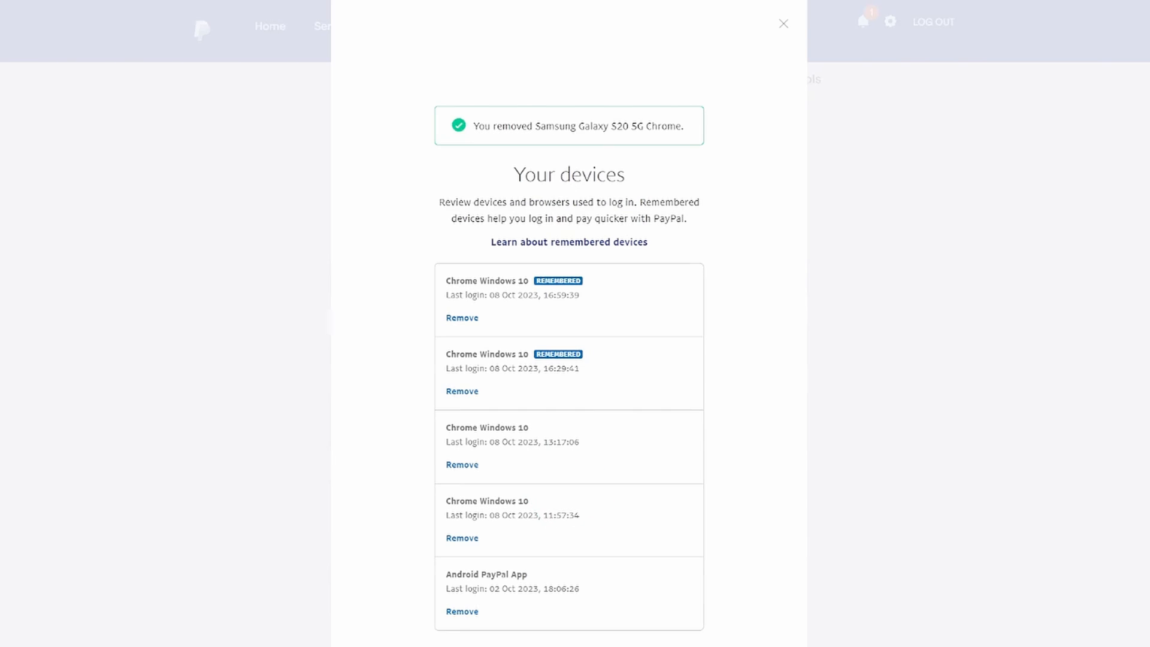
click(462, 611)
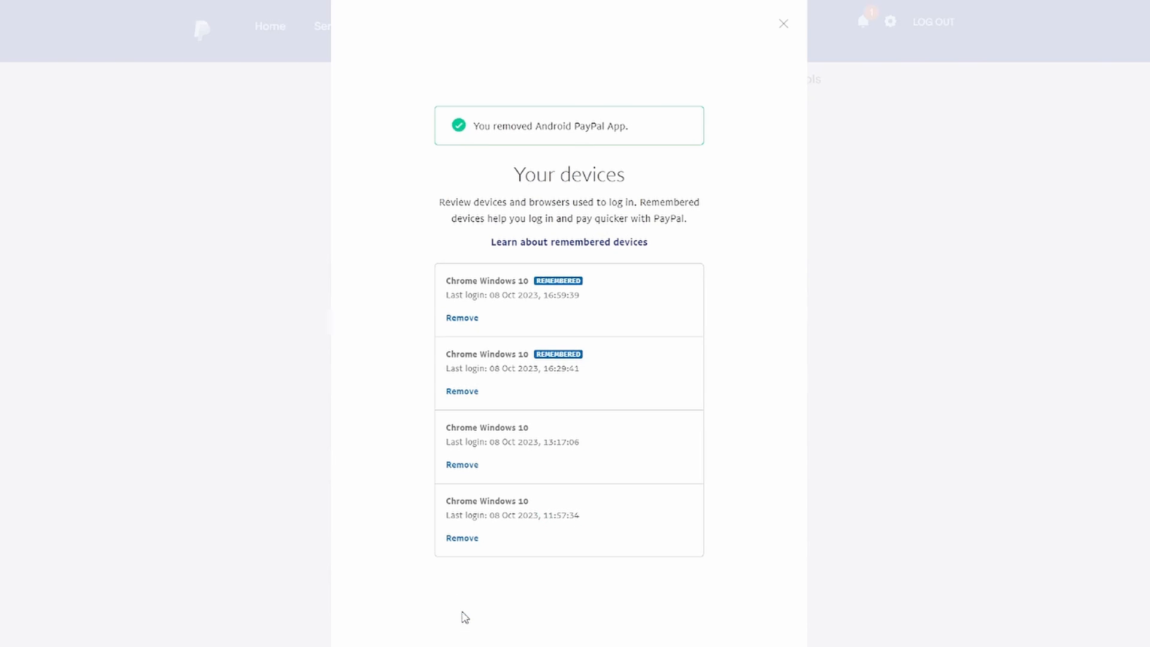
mouse_move(469, 613)
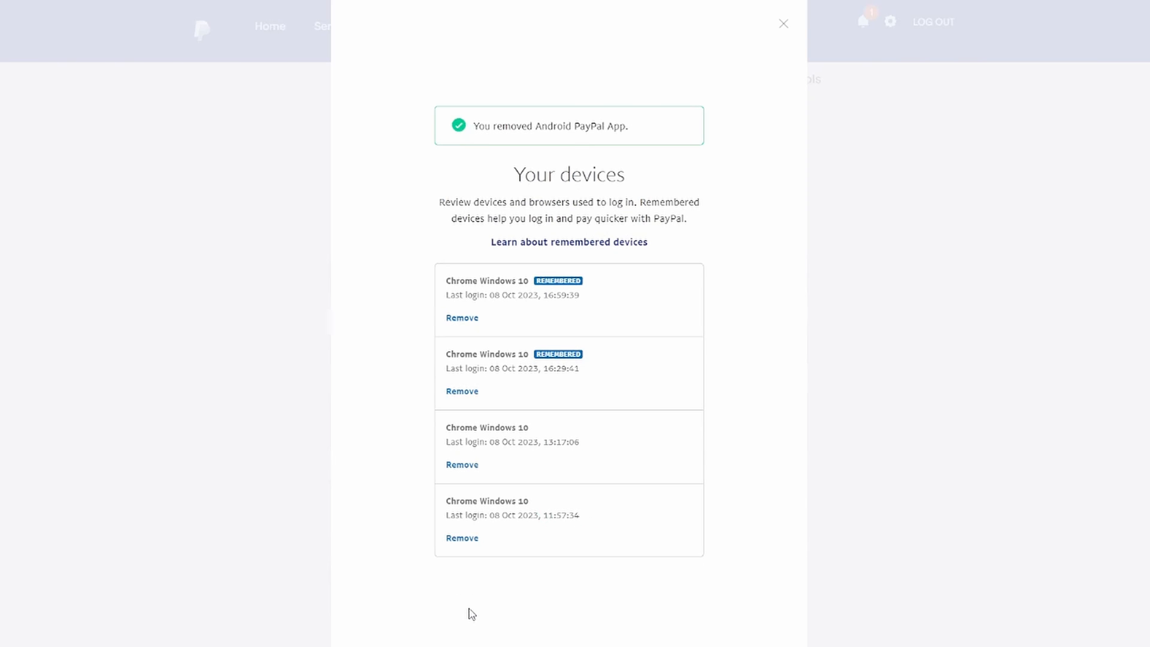